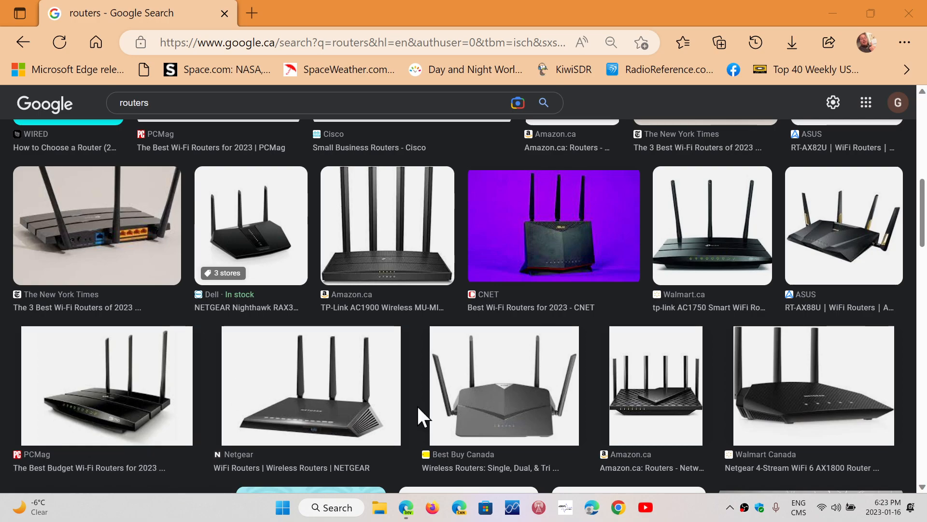
Scroll through the router image results, then close Edge to leave the desktop showing.
{"action": "scroll", "scroll_direction": "down", "scroll_amount": 3}
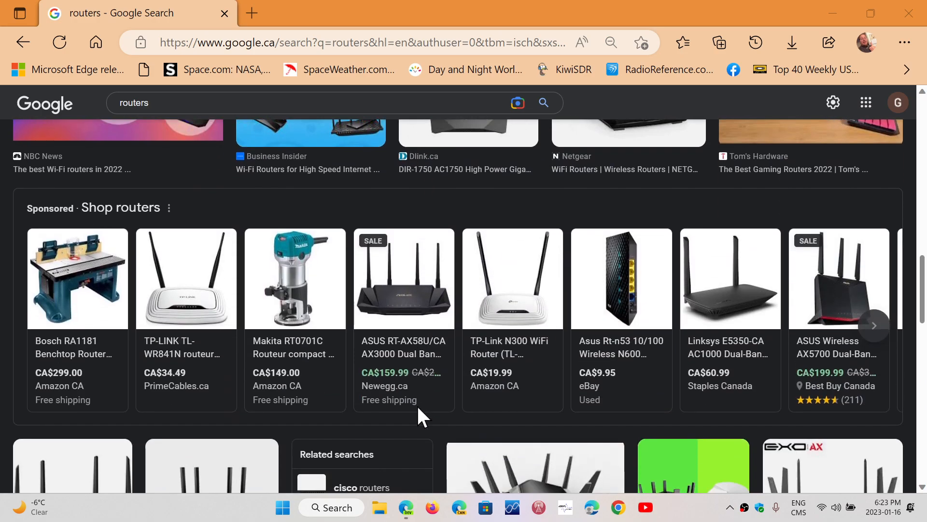
{"action": "scroll", "scroll_direction": "down", "scroll_amount": 3}
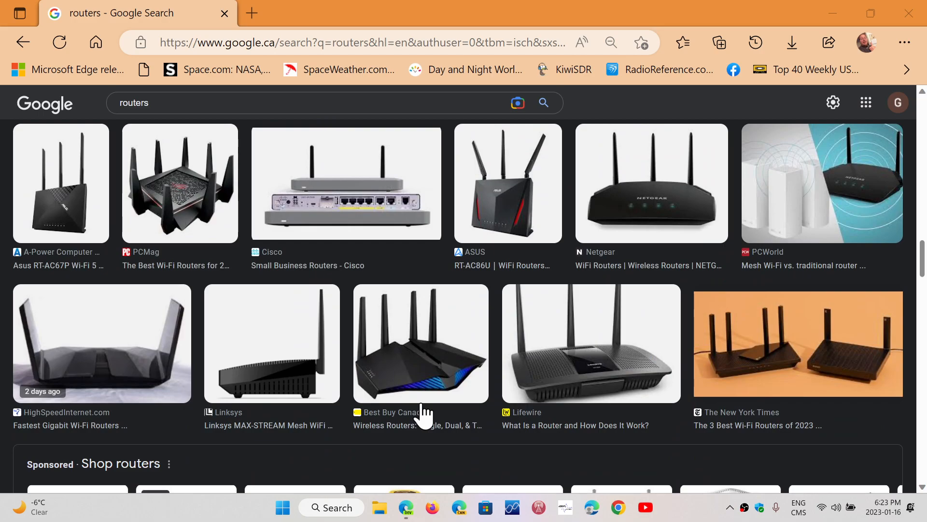
{"action": "scroll", "scroll_direction": "down", "scroll_amount": 3}
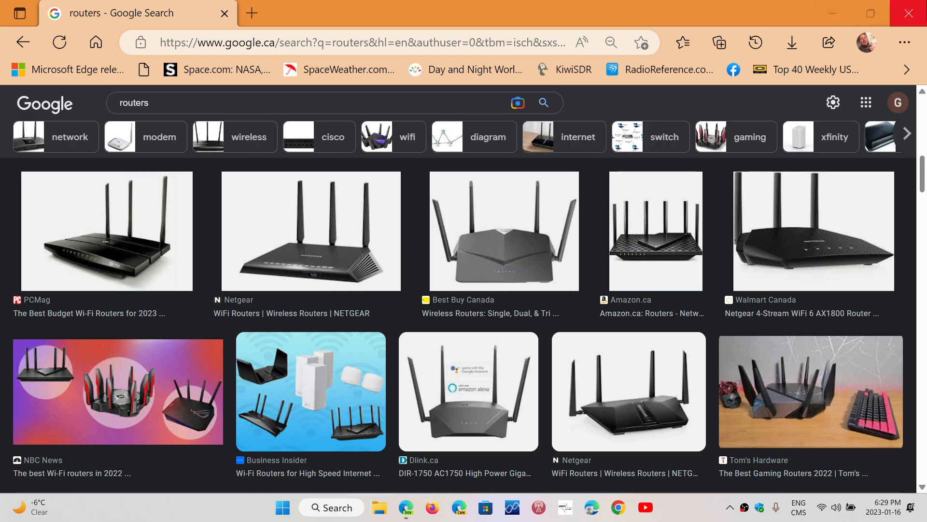
{"action": "left_click", "coordinate": [909, 13]}
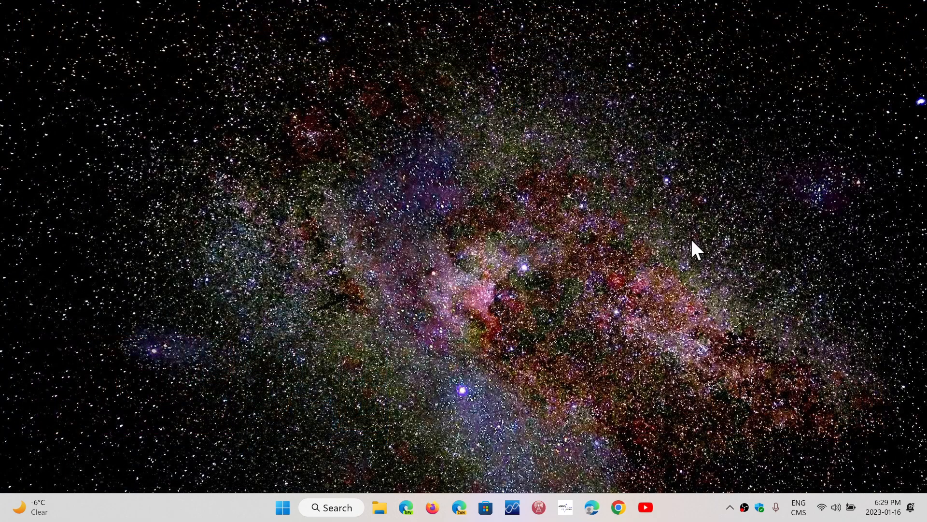